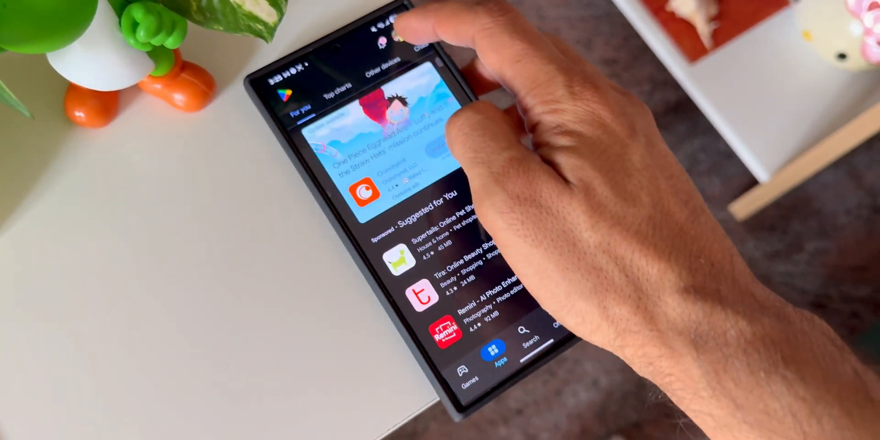
# - Leave the Play Store's app suggestions and return to the home screen with its widgets
pyautogui.click(512, 334)
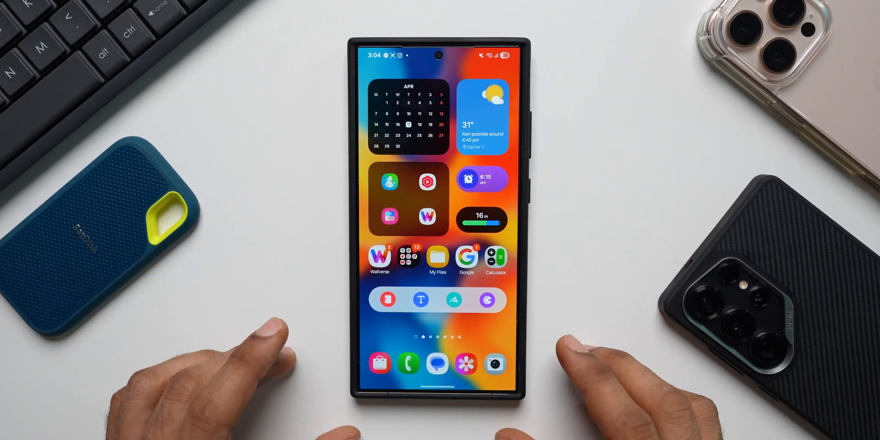
# - Launch Wallverse and scroll through its Free wallpapers gallery
pyautogui.click(379, 257)
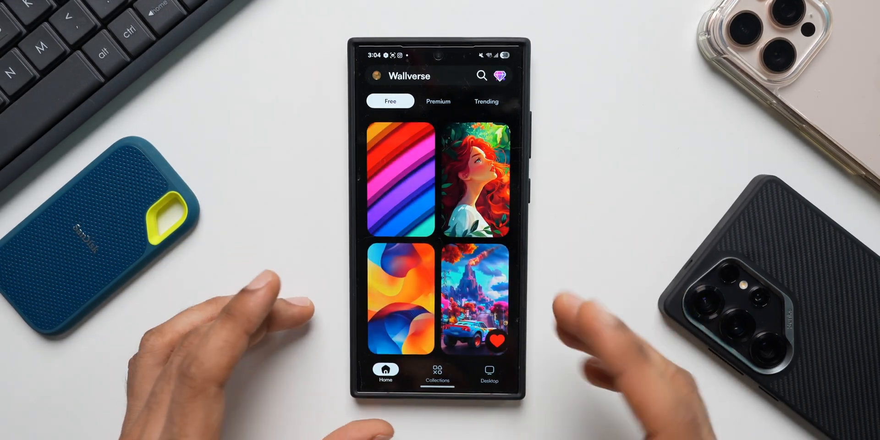
pyautogui.scroll(-3)
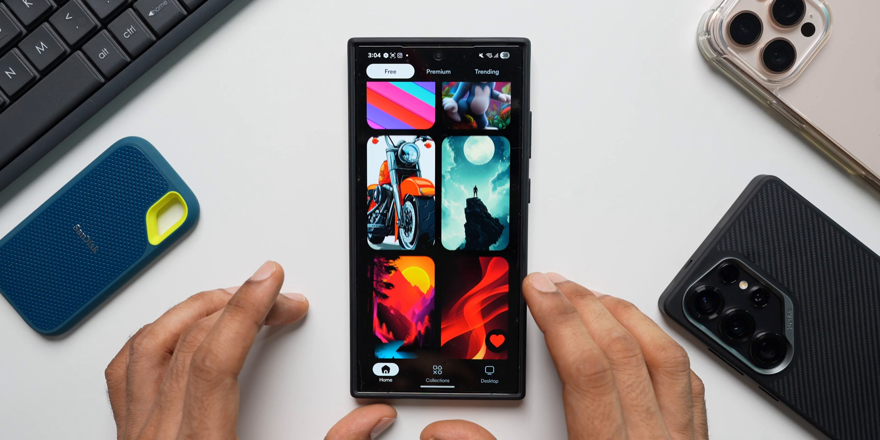
pyautogui.scroll(-3)
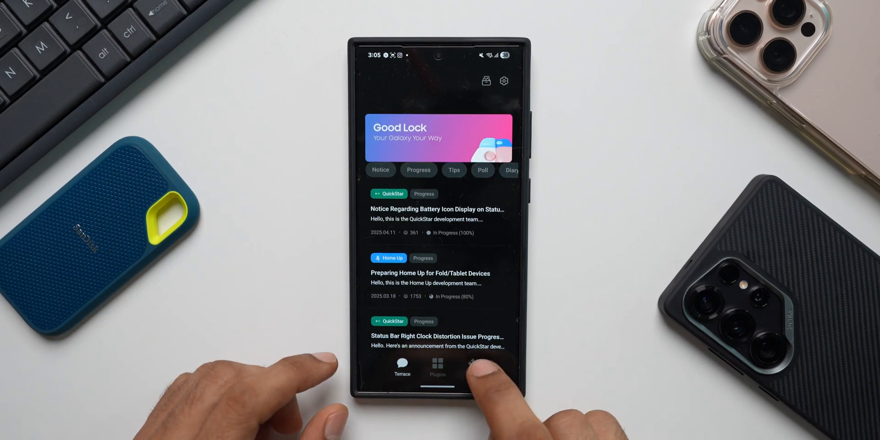
# - Show the You page listing favourites and active Edge lighting+, Keys Cafe and LockStar
pyautogui.click(472, 365)
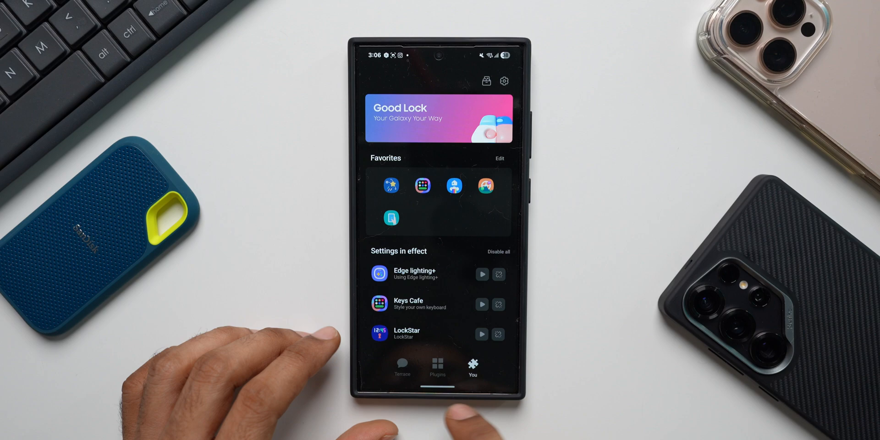
# - Browse the Plugins catalogue down past RegiStar to Sound Assistant
pyautogui.click(437, 368)
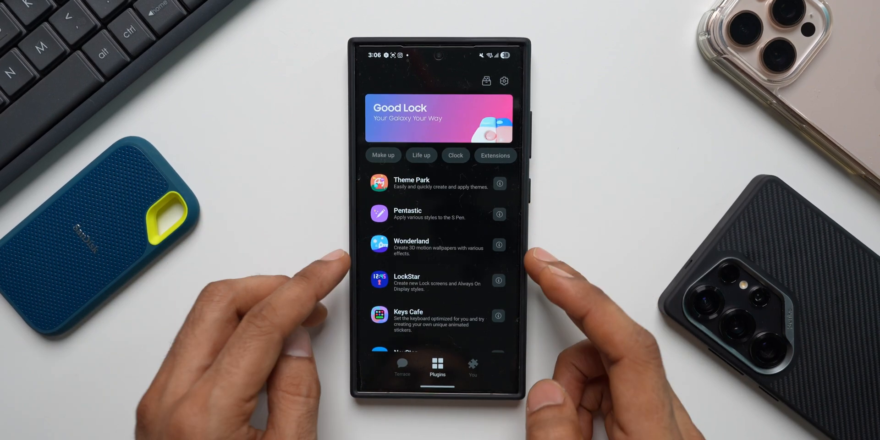
pyautogui.scroll(-3)
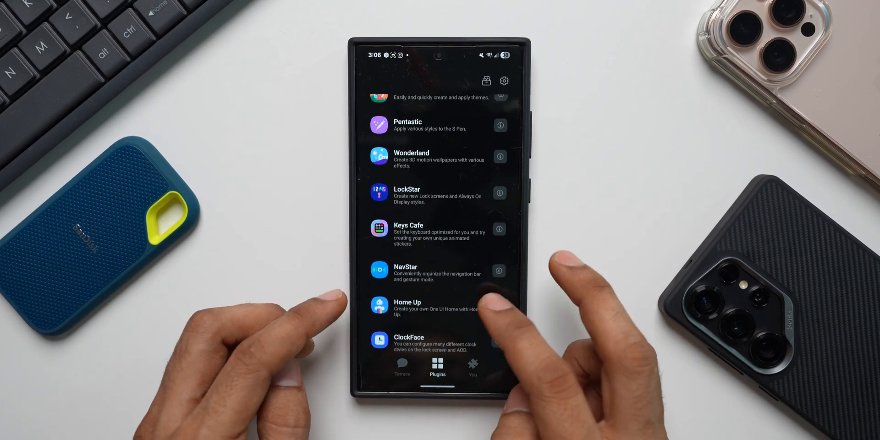
pyautogui.scroll(-3)
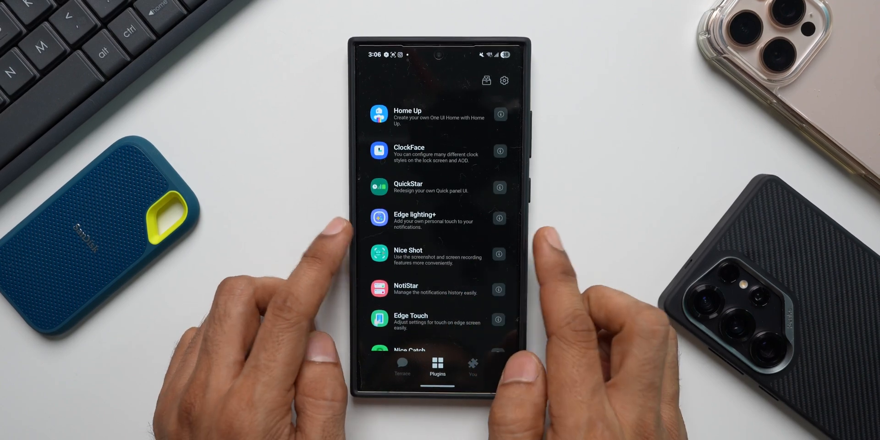
pyautogui.scroll(-3)
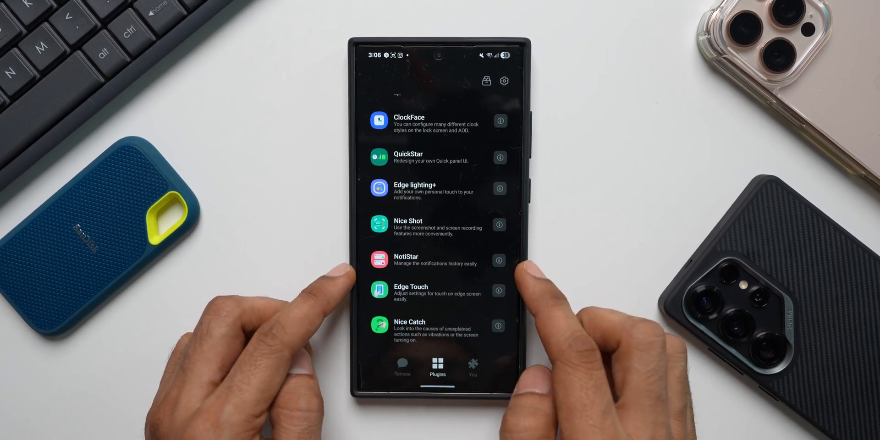
pyautogui.scroll(-3)
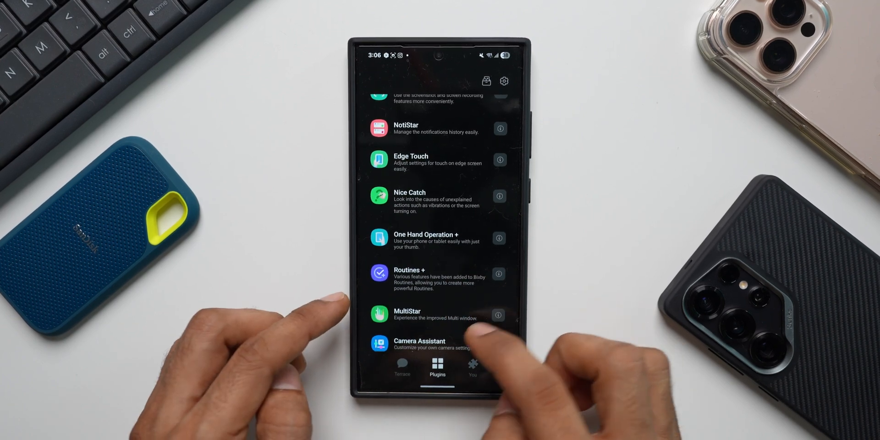
pyautogui.scroll(-3)
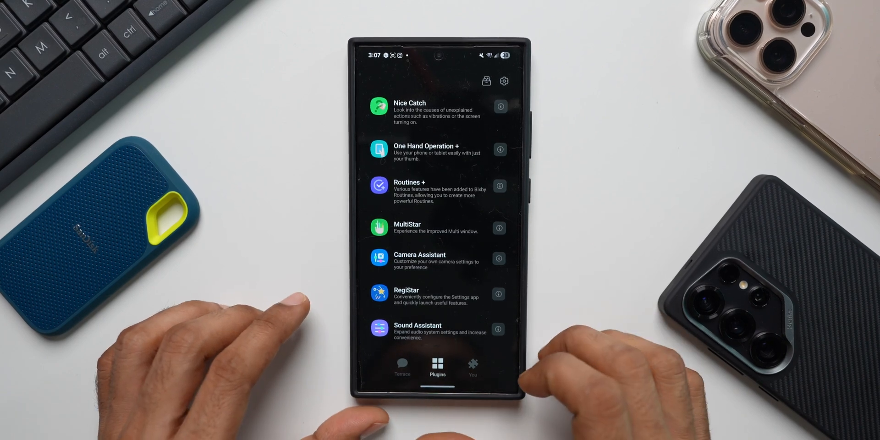
# - Enable RegiStar's settings-home customisation and show its menu order and group list
pyautogui.click(379, 294)
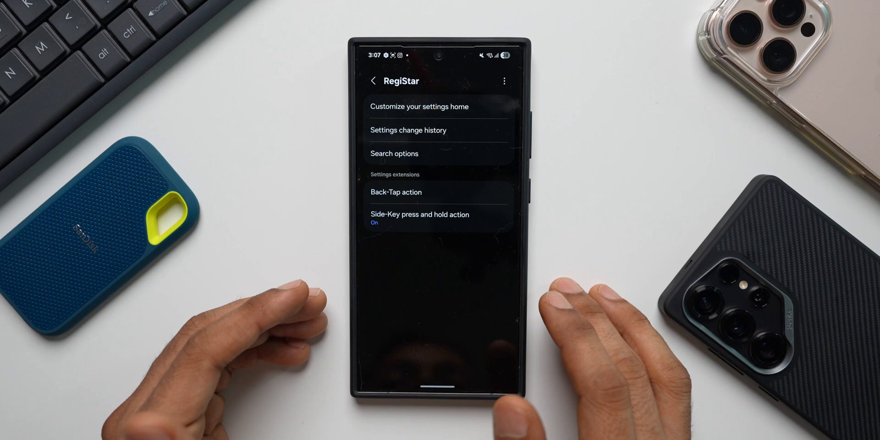
pyautogui.click(418, 106)
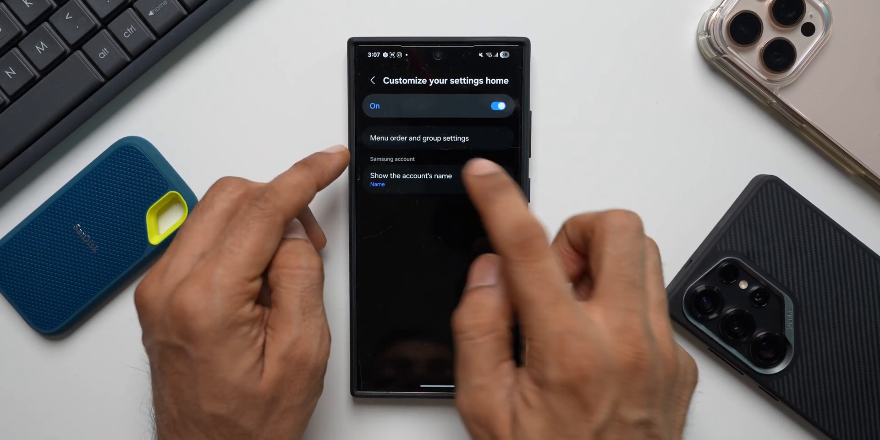
pyautogui.click(419, 138)
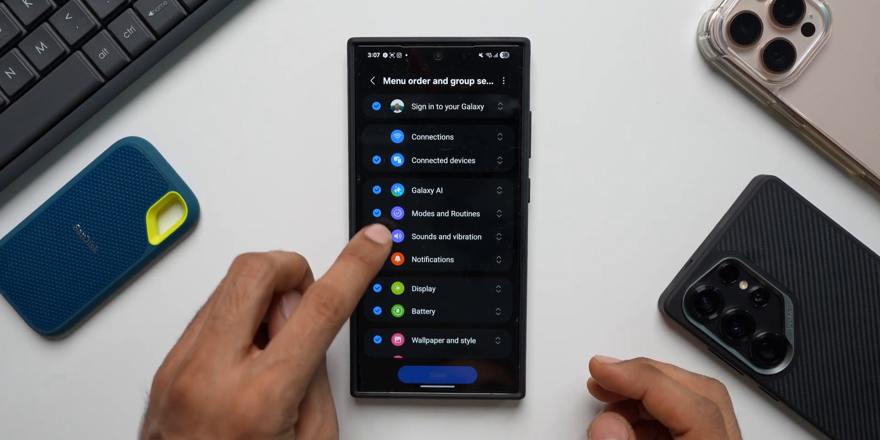
# - Hide the sign-in entry, move Galaxy AI under Display, and save the new order
pyautogui.scroll(-3)
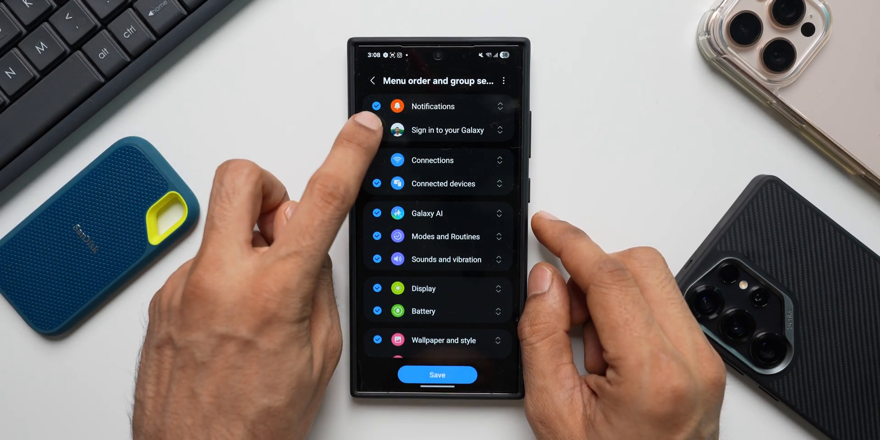
pyautogui.click(376, 130)
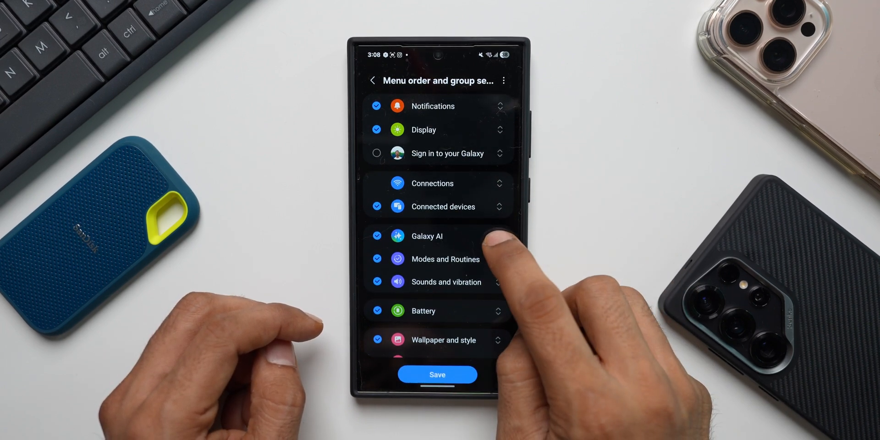
pyautogui.moveTo(482, 236); pyautogui.dragTo(483, 153)
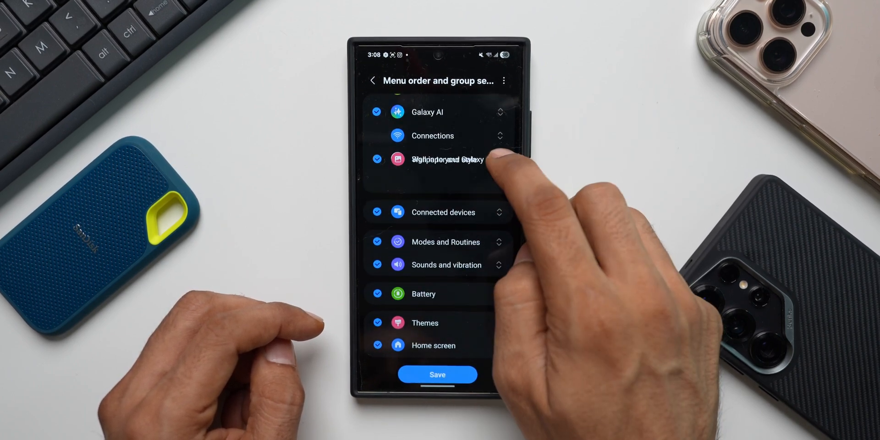
pyautogui.click(377, 159)
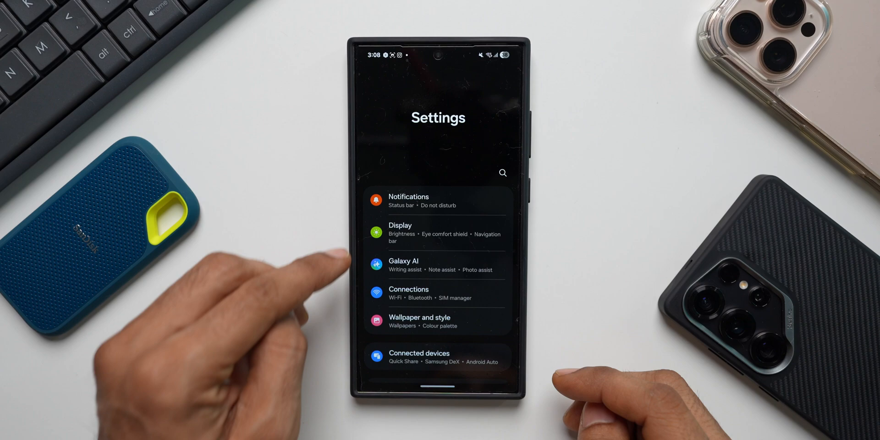
# - Scroll through the reordered Settings menu, then return to RegiStar's main page
pyautogui.scroll(-3)
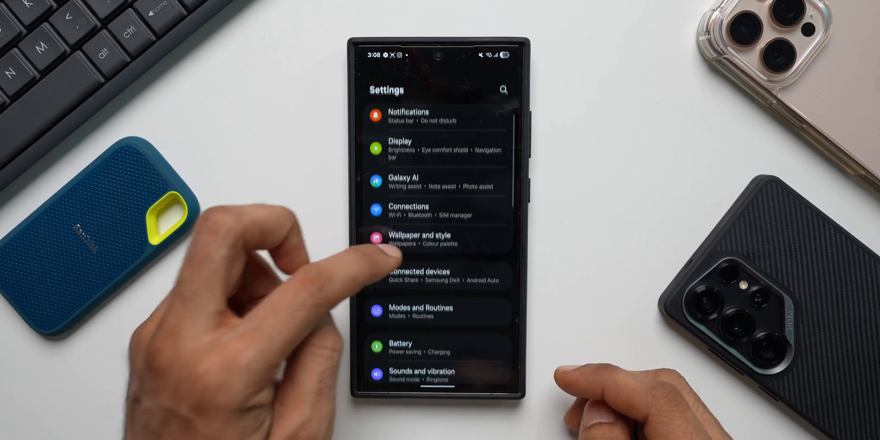
pyautogui.scroll(-3)
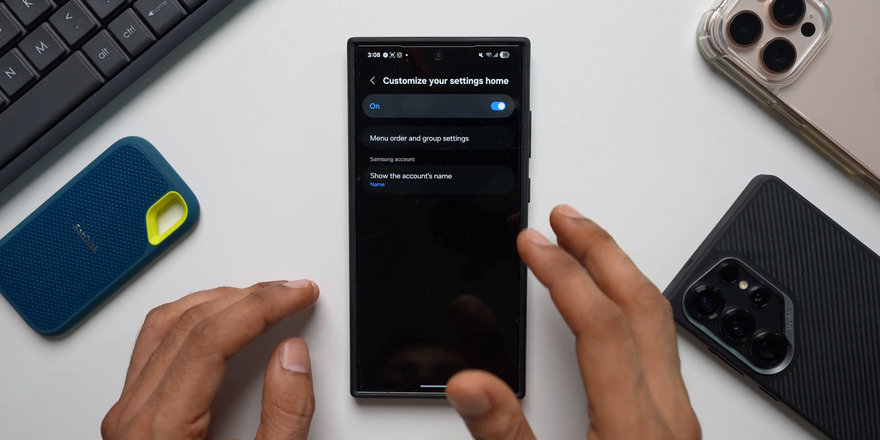
pyautogui.click(372, 80)
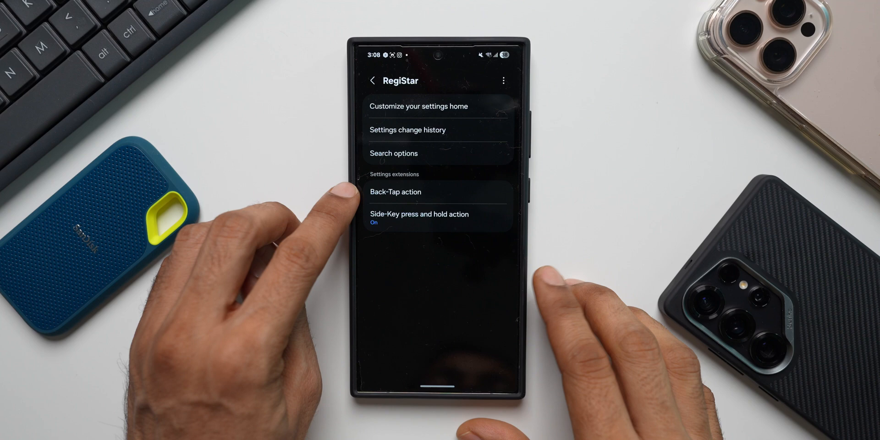
# - Turn Back-Tap action on and browse Double Tap's Open app choices without picking one
pyautogui.click(396, 192)
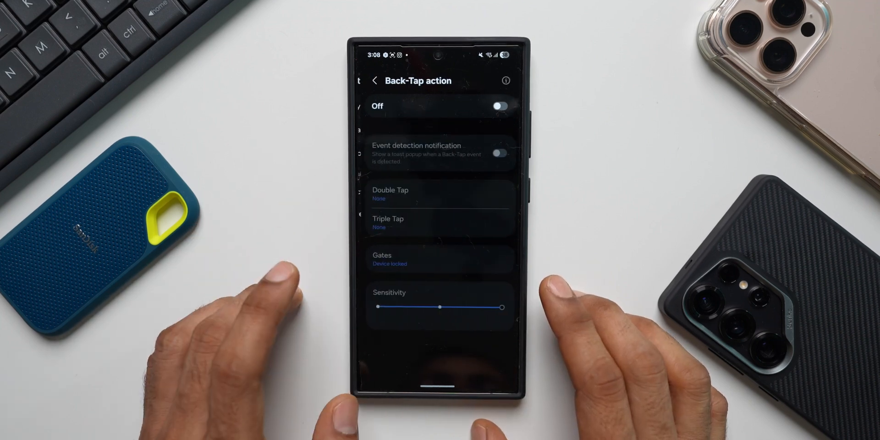
pyautogui.click(497, 106)
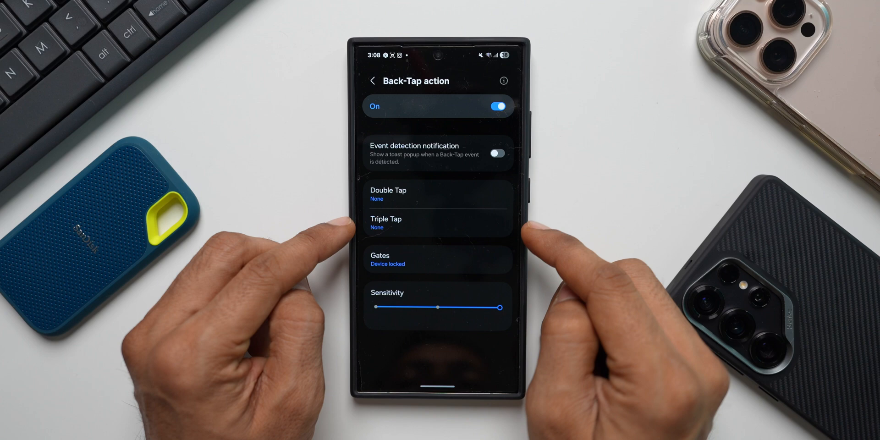
pyautogui.click(438, 194)
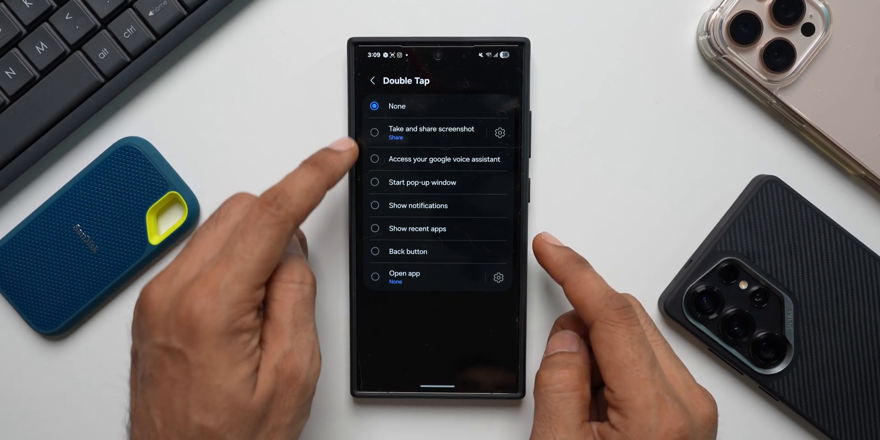
pyautogui.moveTo(315, 174)
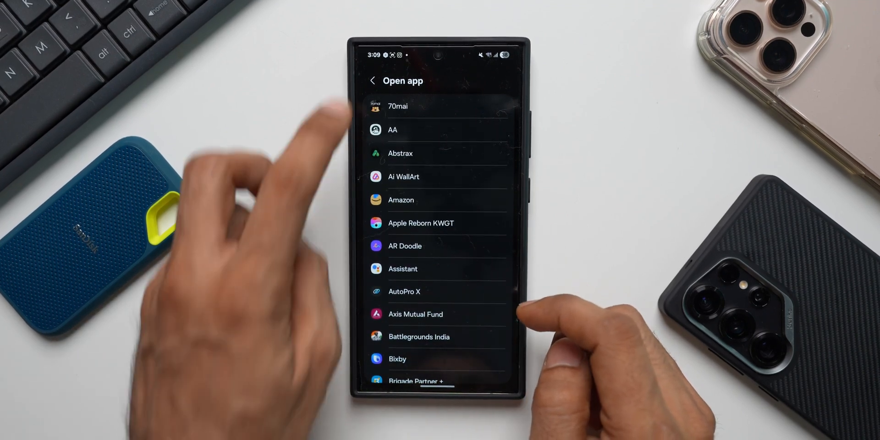
pyautogui.click(372, 80)
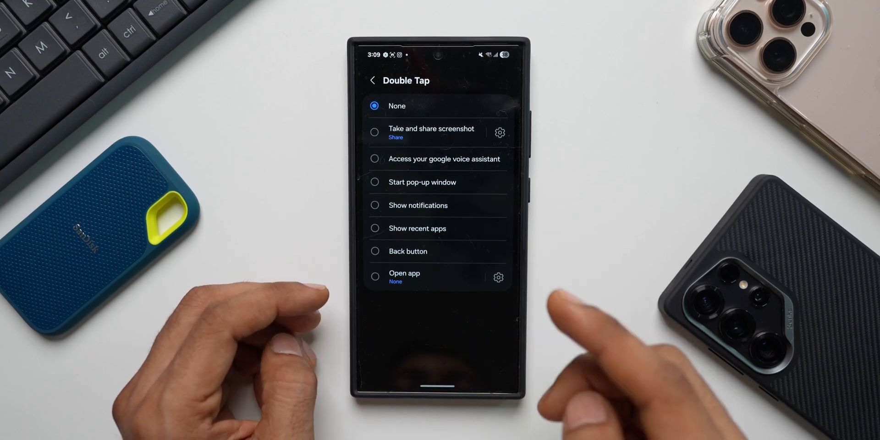
pyautogui.click(372, 80)
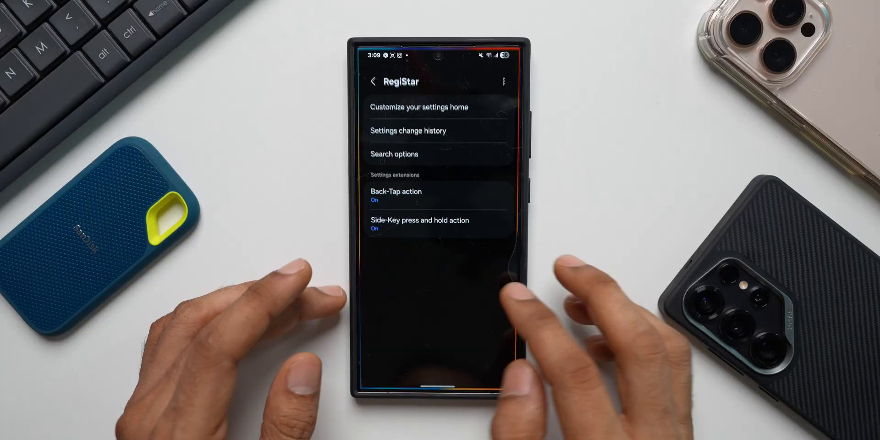
# - Review One Hand Operation+ left-handle swipes (Back, Recent, Quick tools), then leave
pyautogui.click(372, 82)
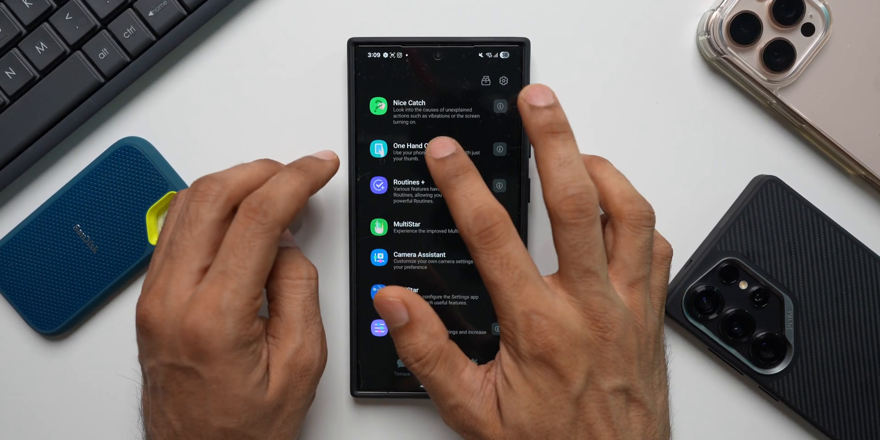
pyautogui.click(415, 149)
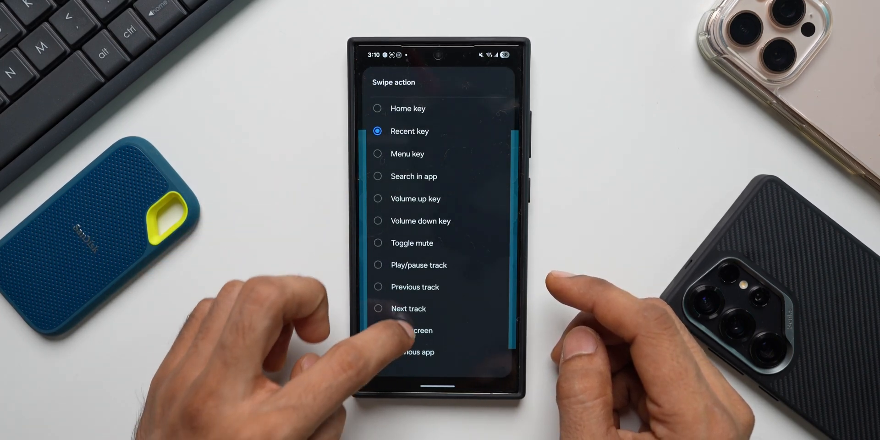
pyautogui.scroll(-3)
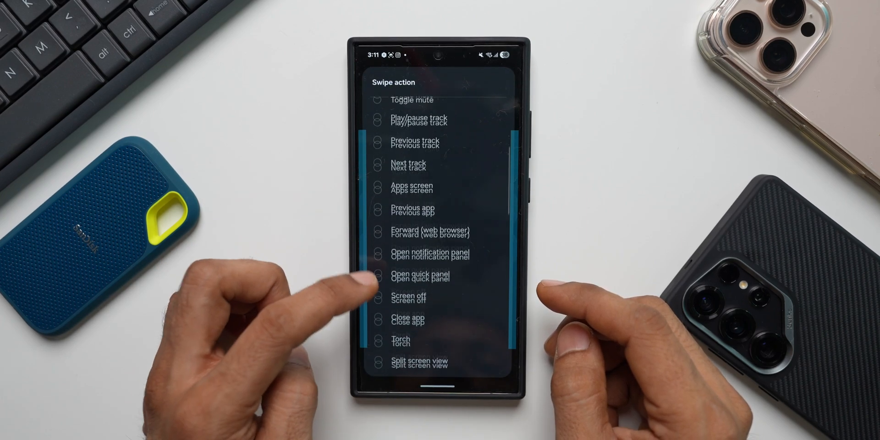
pyautogui.scroll(-3)
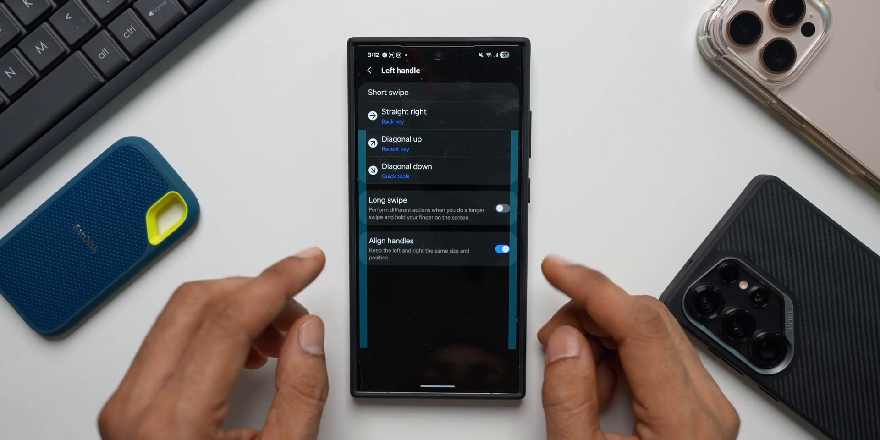
pyautogui.click(370, 70)
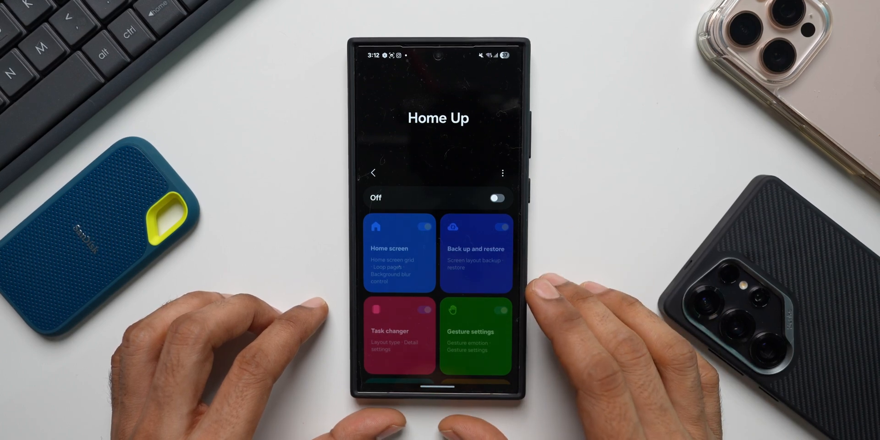
# - Switch Home Up on and review its Home screen and DIY Home screen options
pyautogui.click(496, 198)
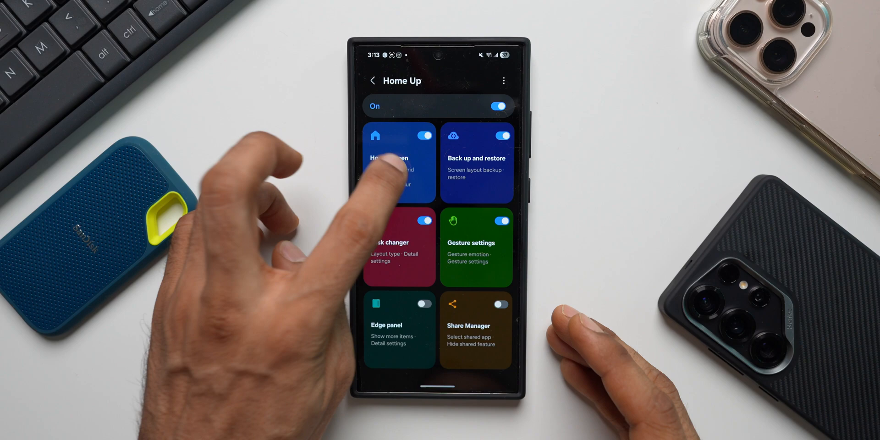
pyautogui.click(398, 163)
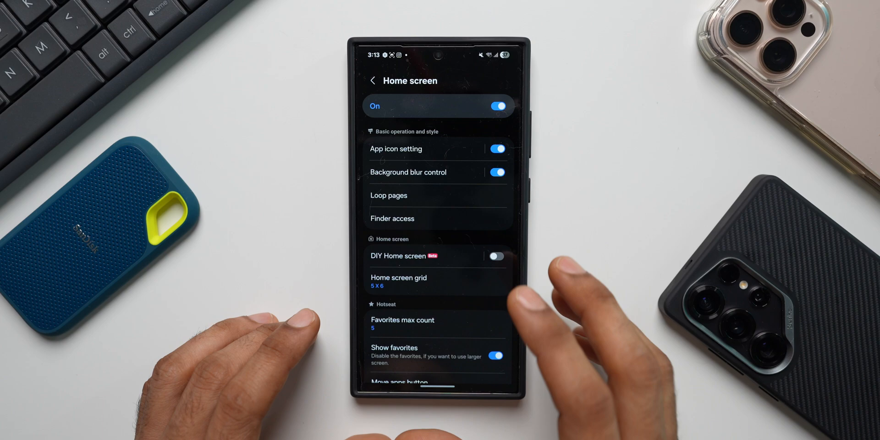
pyautogui.click(397, 255)
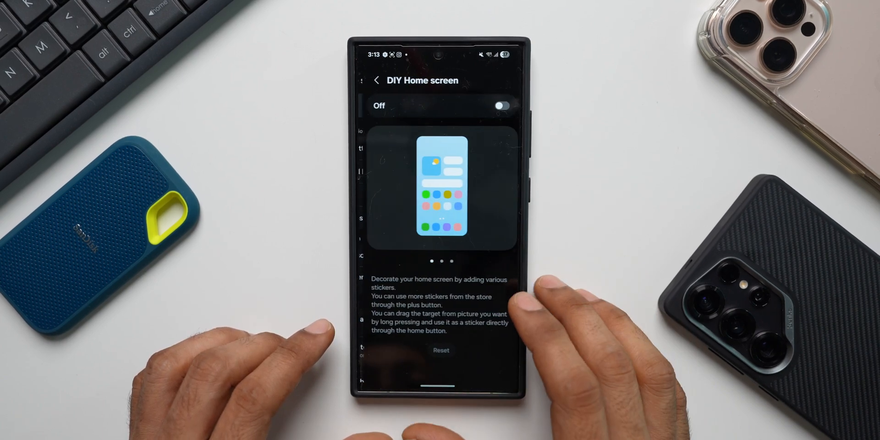
pyautogui.click(498, 106)
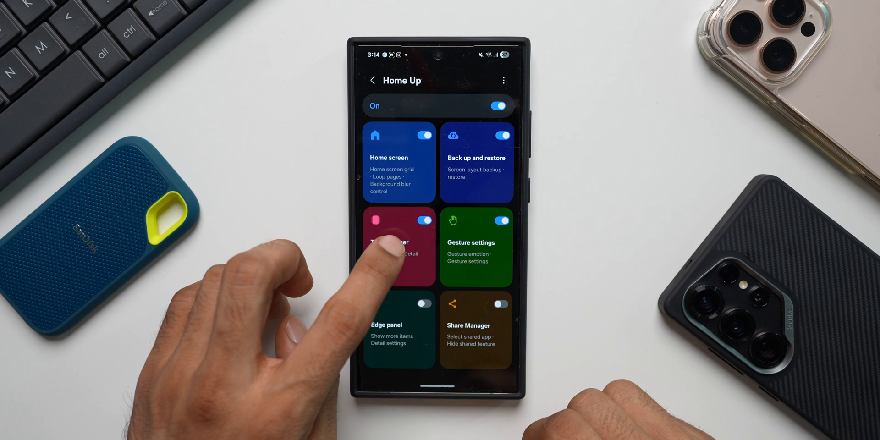
# - Check Home Up's Task changer Slim list layout, then open Gesture settings
pyautogui.click(398, 245)
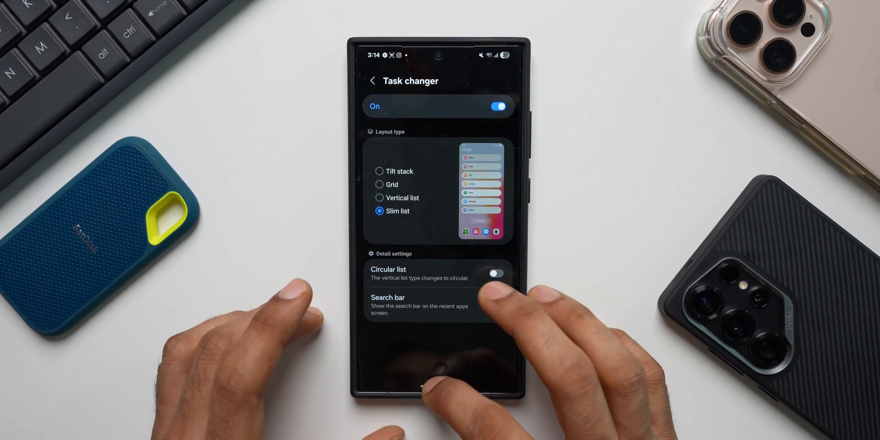
pyautogui.click(373, 81)
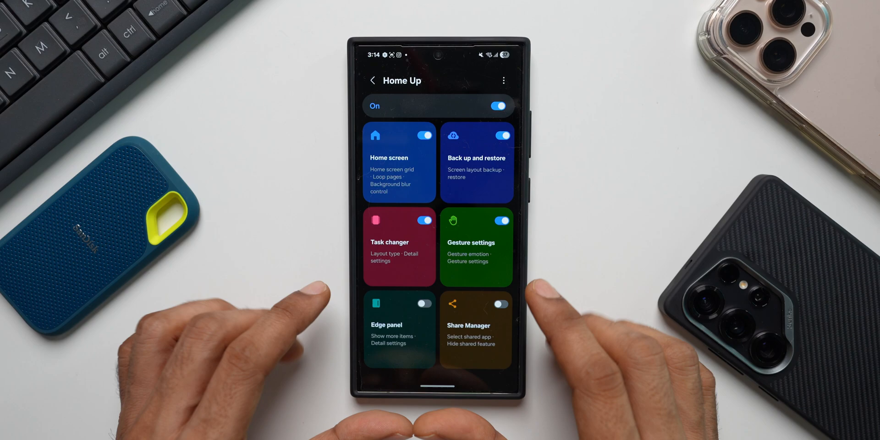
pyautogui.click(475, 247)
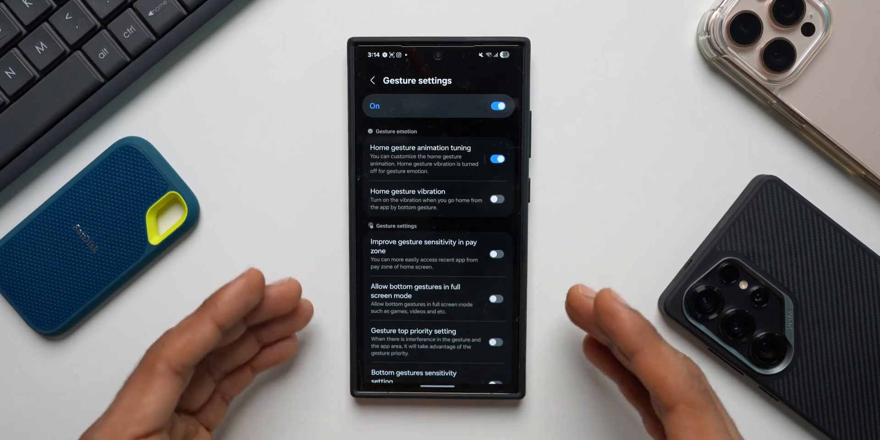
# - Review home gesture animation tuning presets and advanced tuning sliders, then return to Plugins
pyautogui.click(420, 159)
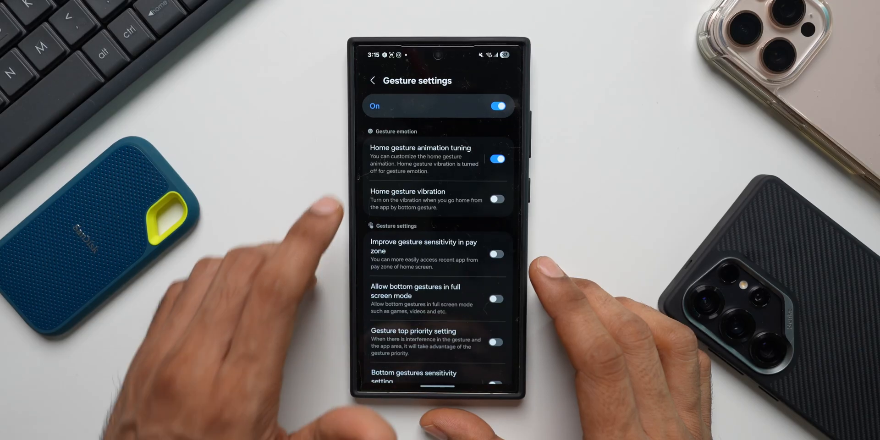
pyautogui.click(420, 159)
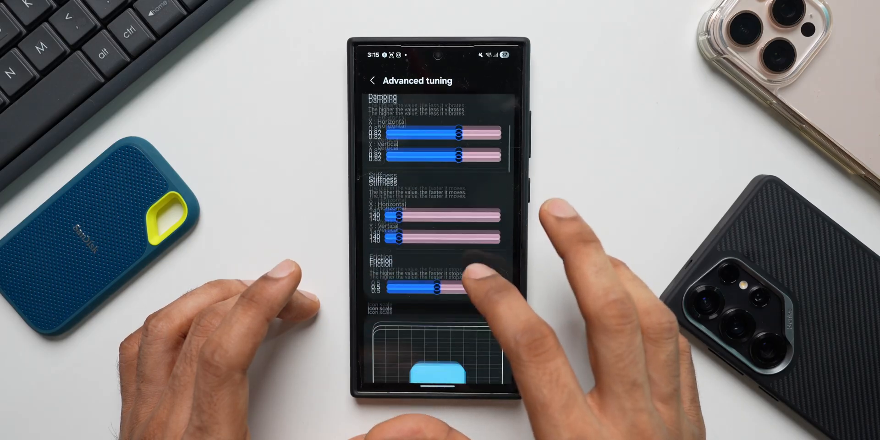
pyautogui.scroll(-3)
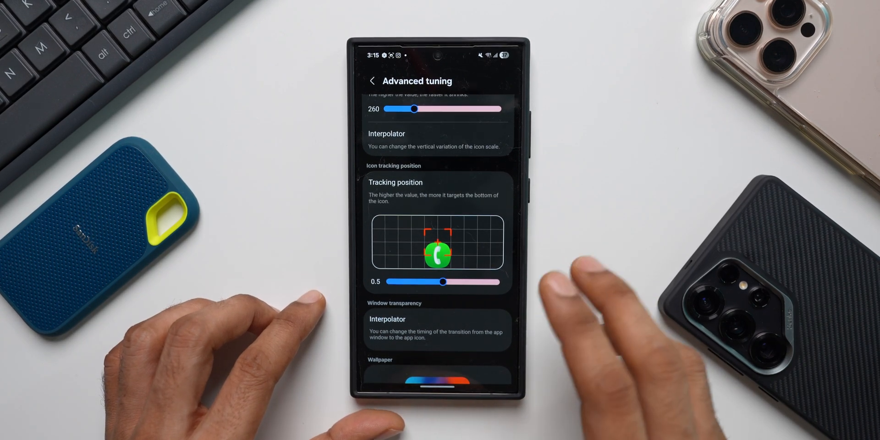
pyautogui.click(372, 80)
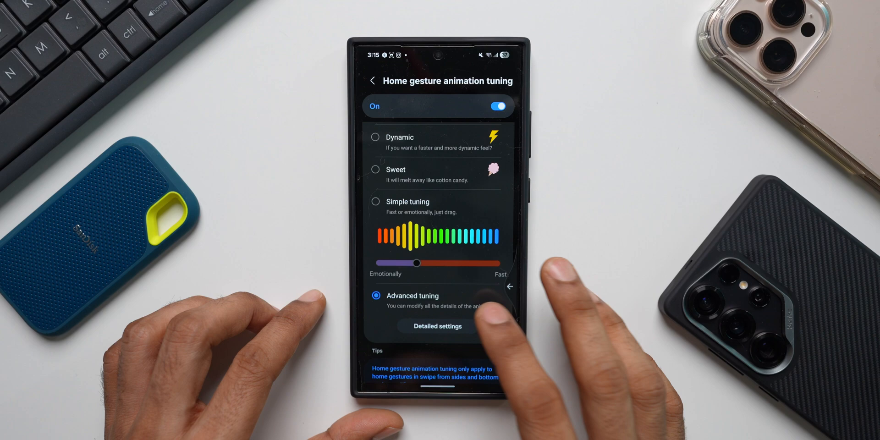
pyautogui.click(372, 81)
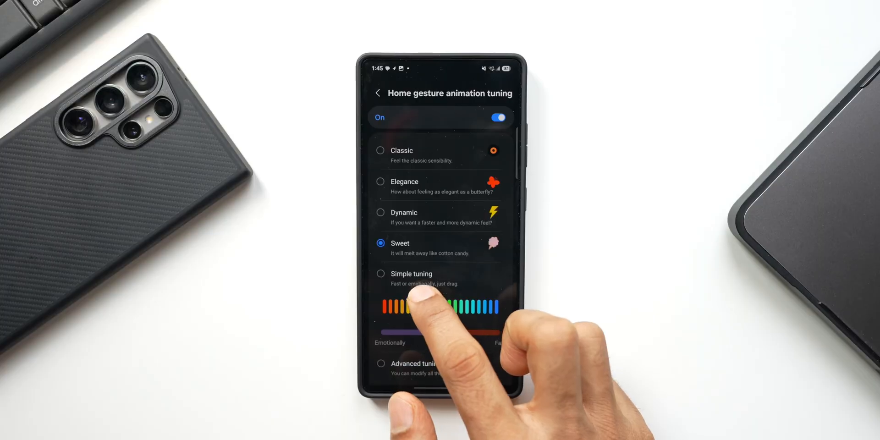
pyautogui.click(413, 363)
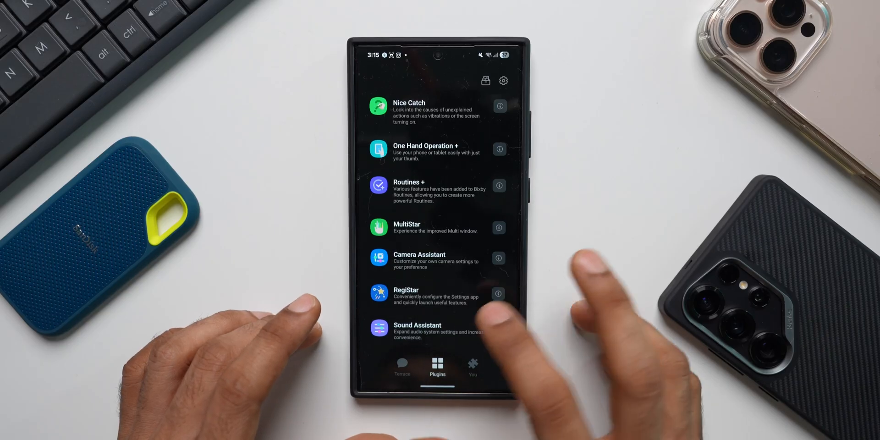
pyautogui.click(418, 330)
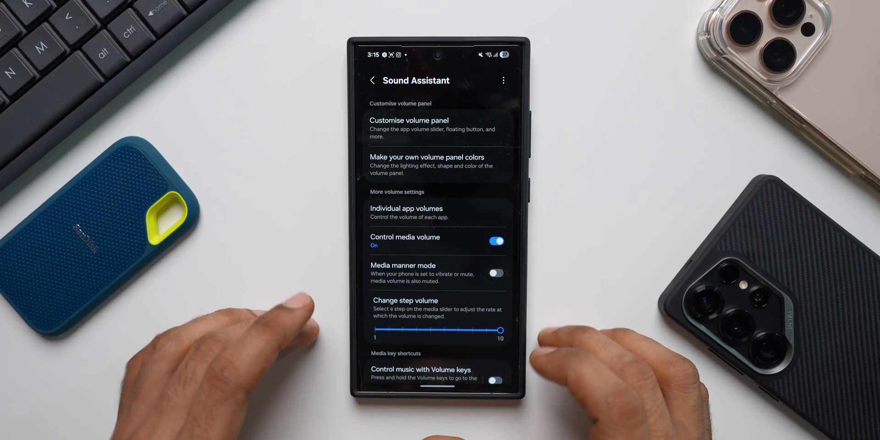
pyautogui.click(410, 128)
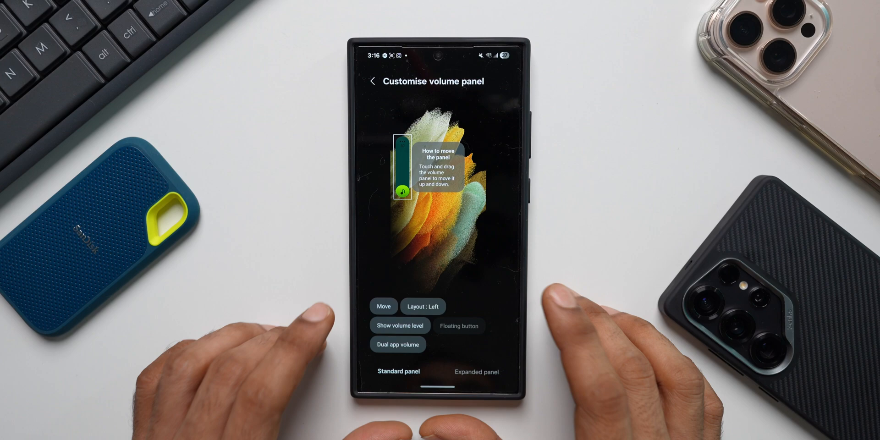
pyautogui.click(373, 81)
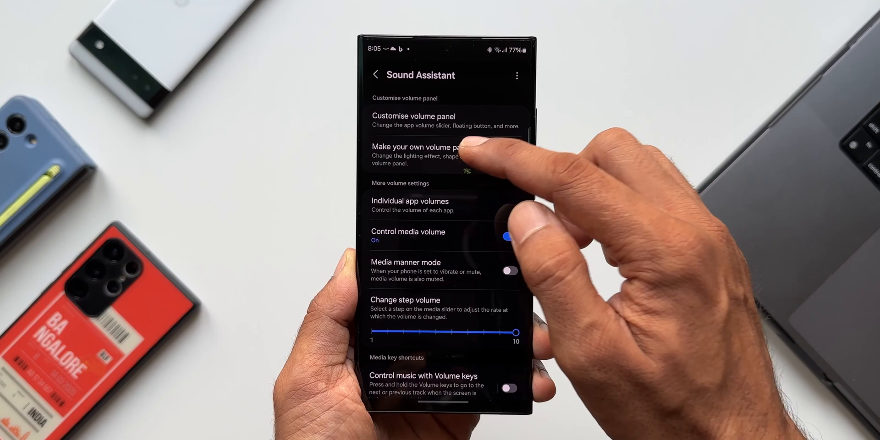
pyautogui.click(418, 152)
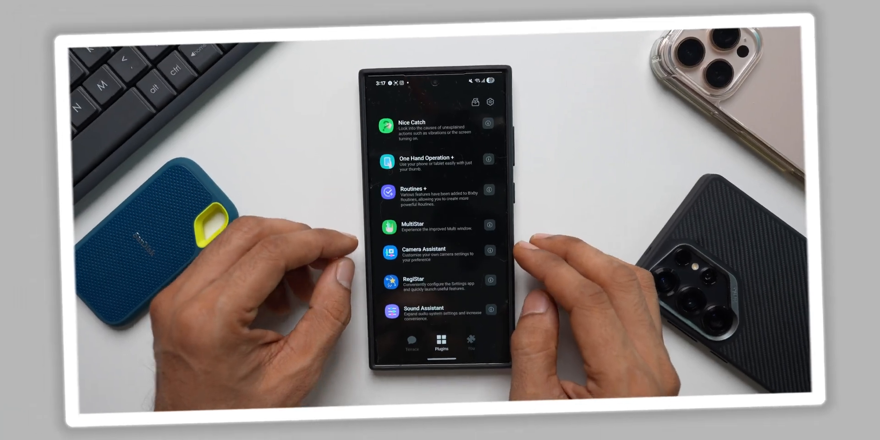
# - Launch LockStar and show its widget, favourite app and sticker options
pyautogui.scroll(-3)
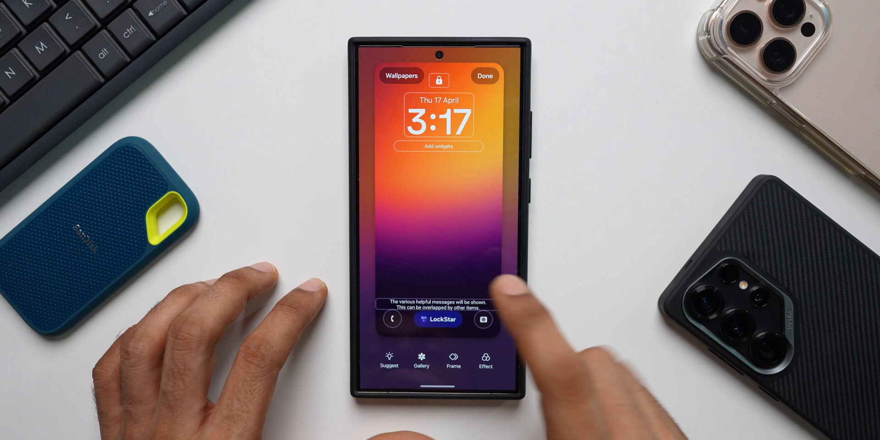
pyautogui.click(438, 319)
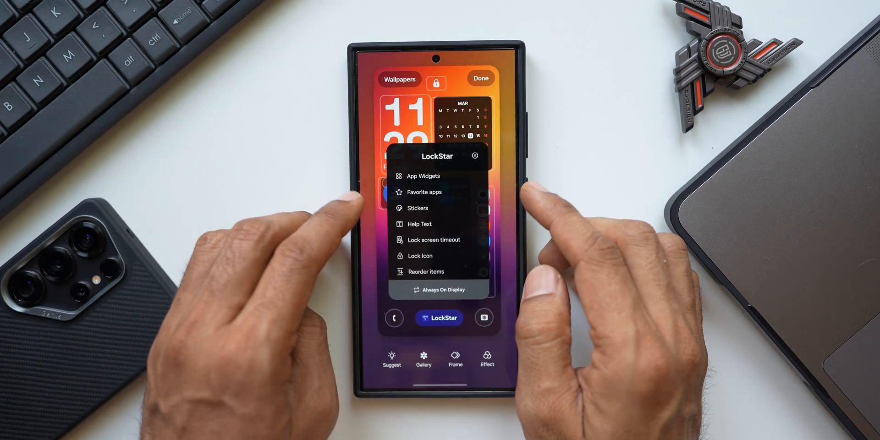
pyautogui.click(423, 192)
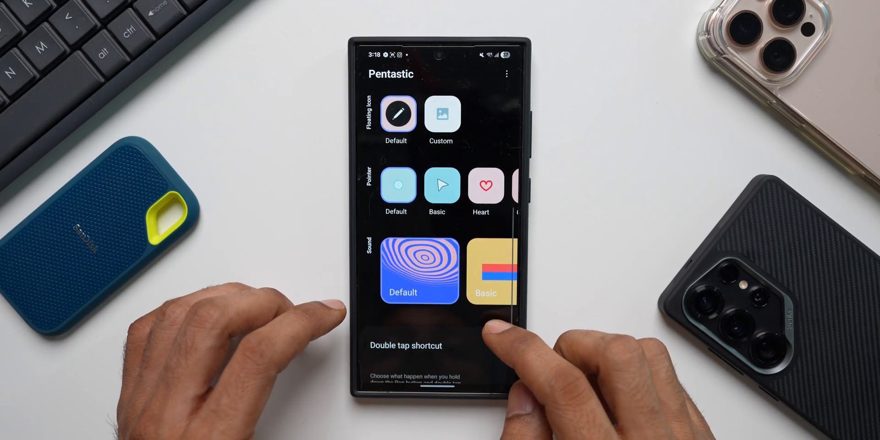
# - Scroll through Pentastic's Floating icon, Pointer and Sound rows
pyautogui.scroll(-3)
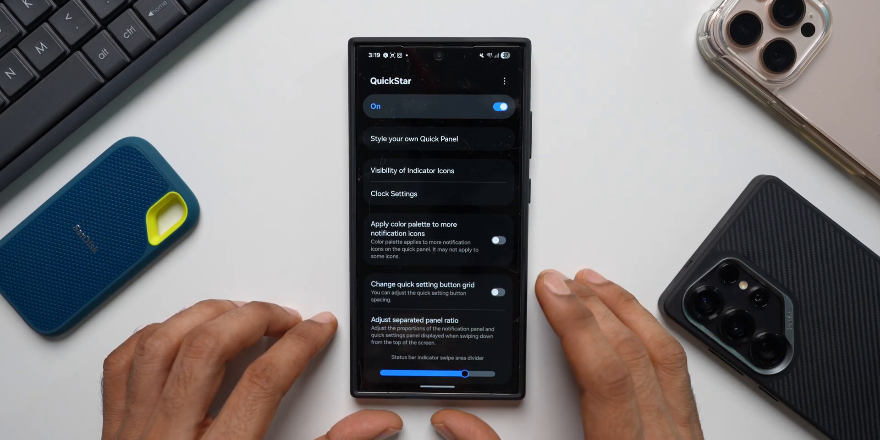
# - In QuickStar Clock Settings, turn on Show Seconds with AM/PM left off
pyautogui.click(415, 139)
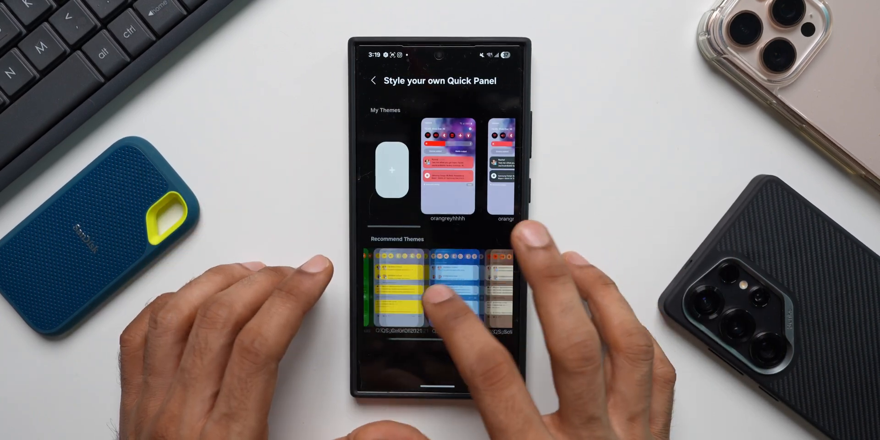
pyautogui.click(373, 80)
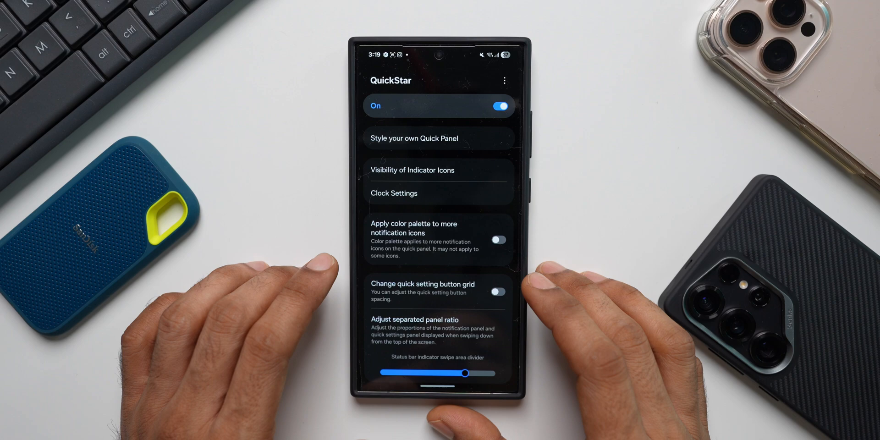
pyautogui.click(393, 193)
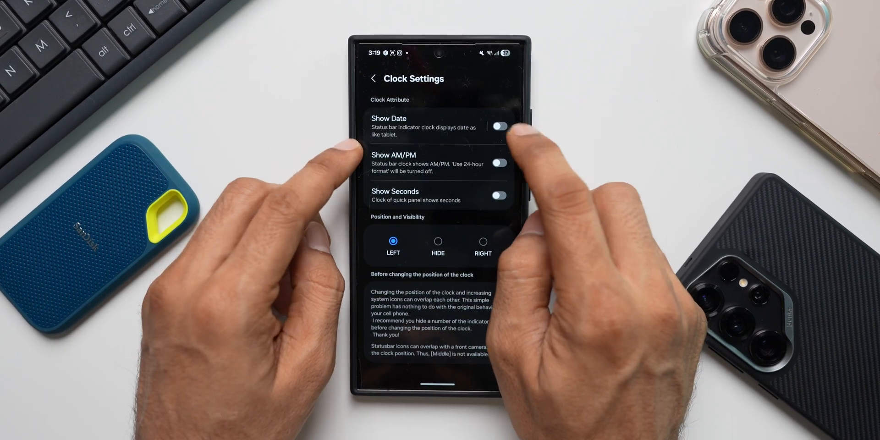
pyautogui.click(498, 126)
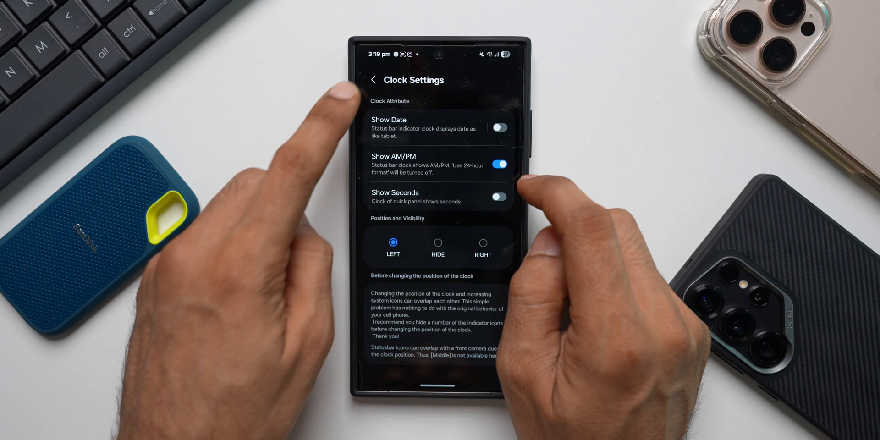
pyautogui.click(499, 197)
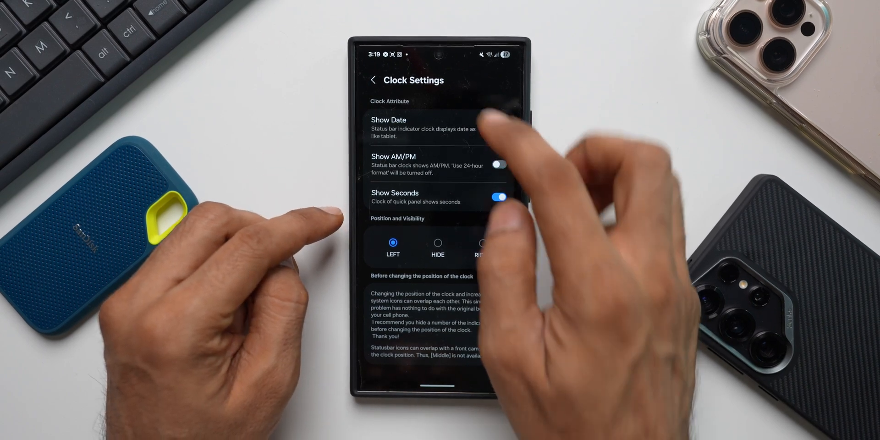